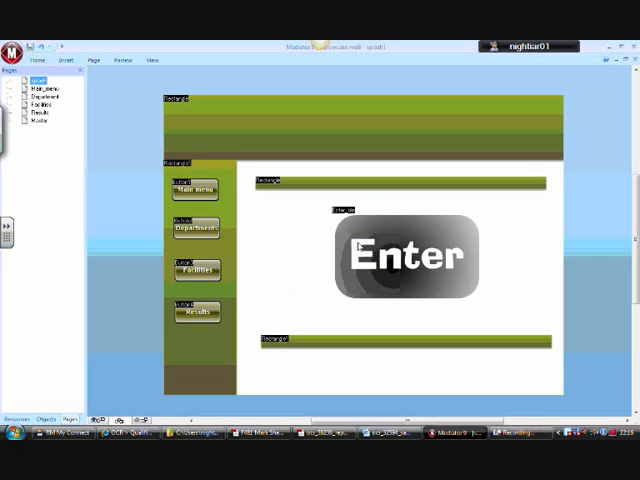
{"action": "mouse_move", "coordinate": [302, 230]}
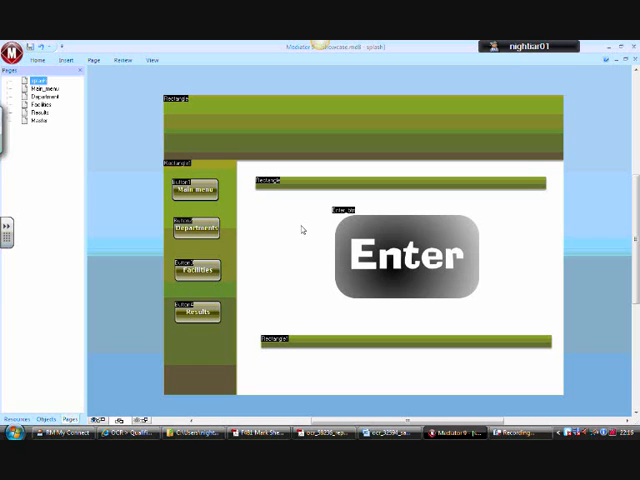
{"action": "mouse_move", "coordinate": [206, 148]}
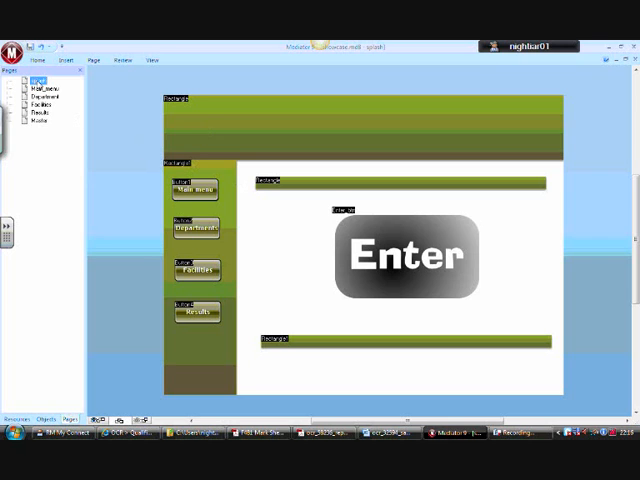
{"action": "mouse_move", "coordinate": [272, 132]}
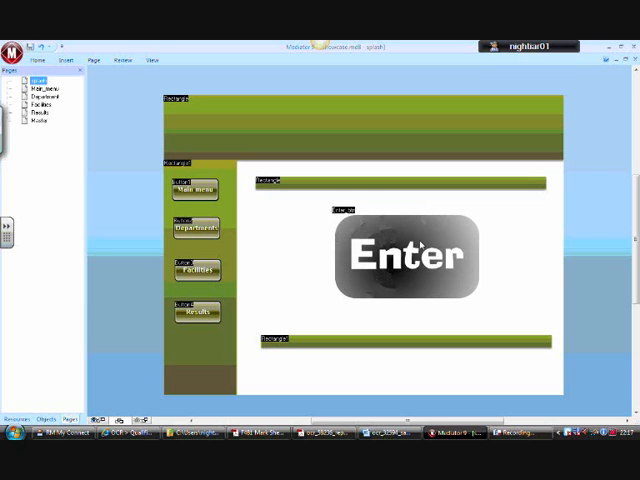
{"action": "mouse_move", "coordinate": [410, 240]}
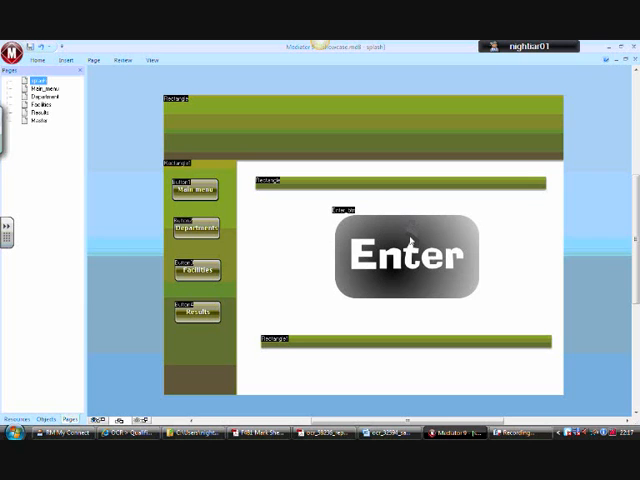
Select the Enter button and both olive bars and untick Visible in their Properties.
{"action": "left_click", "coordinate": [404, 256]}
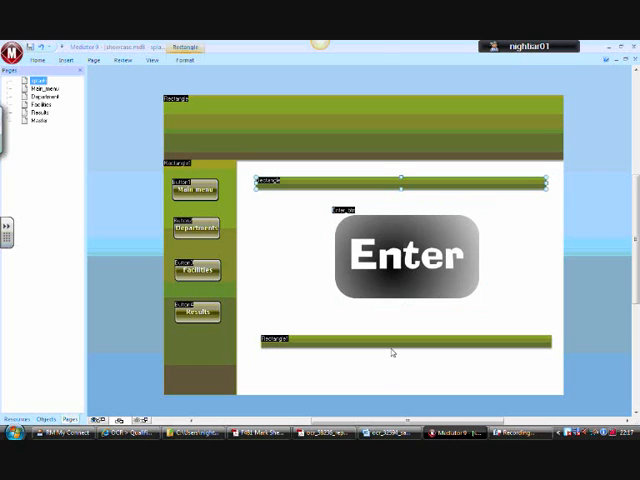
{"action": "left_click", "coordinate": [400, 344]}
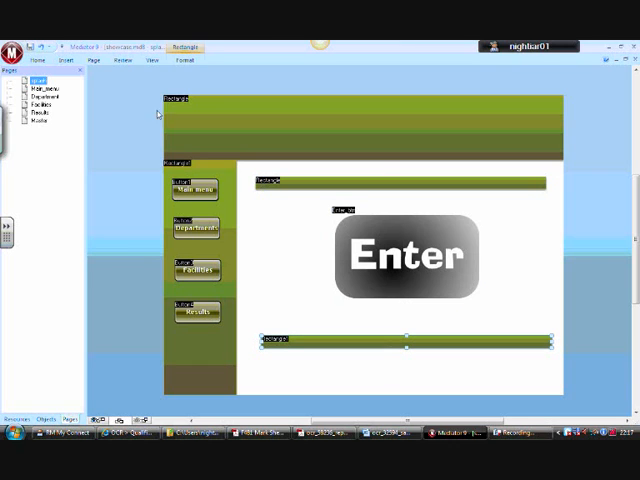
{"action": "left_click", "coordinate": [68, 60]}
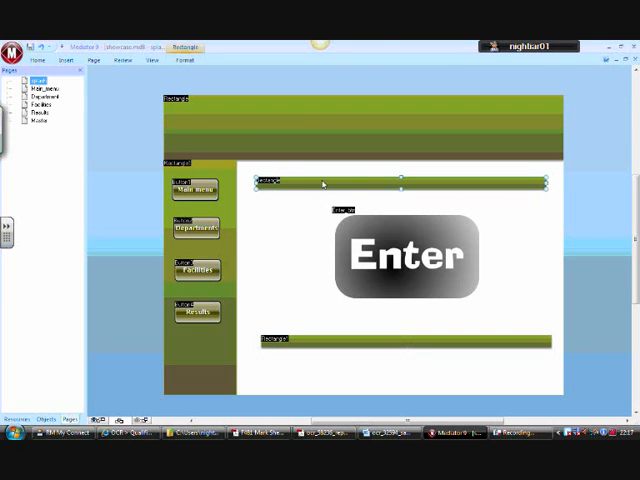
{"action": "left_click", "coordinate": [404, 340]}
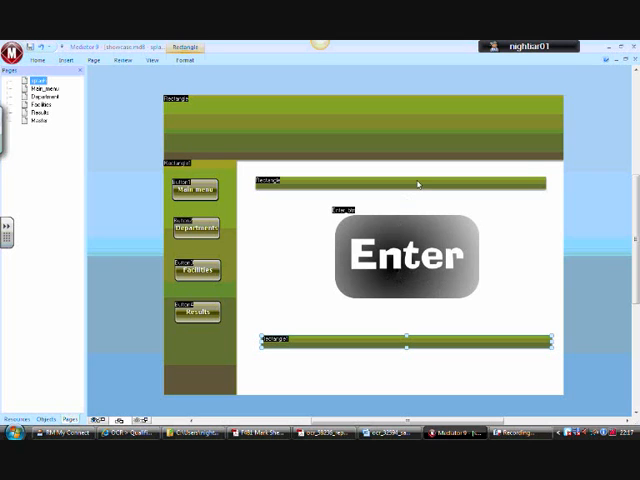
{"action": "left_click", "coordinate": [400, 184]}
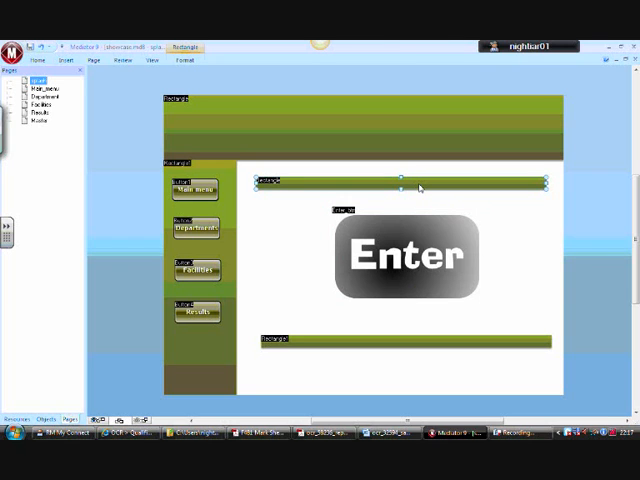
{"action": "right_click", "coordinate": [400, 186]}
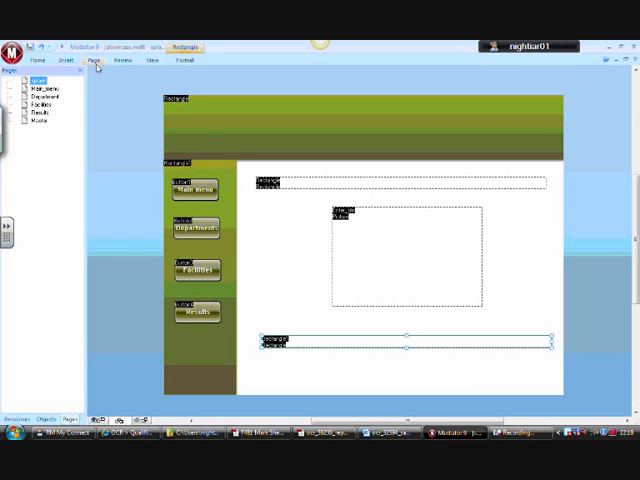
In Page > Events, use On Page Ready as the trigger and attach a Timeline action to it.
{"action": "left_click", "coordinate": [92, 60]}
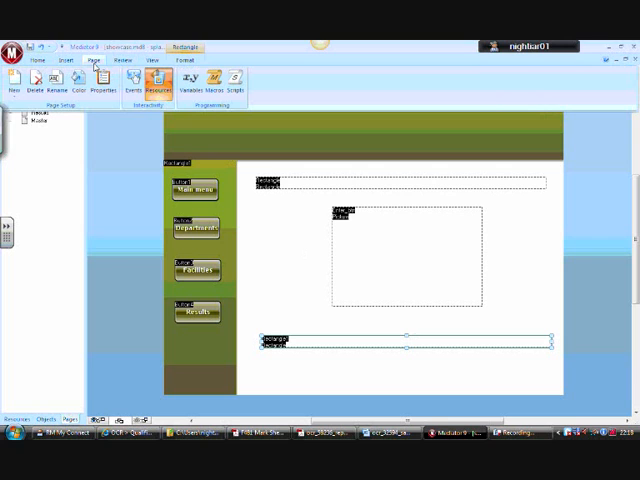
{"action": "left_click", "coordinate": [128, 82]}
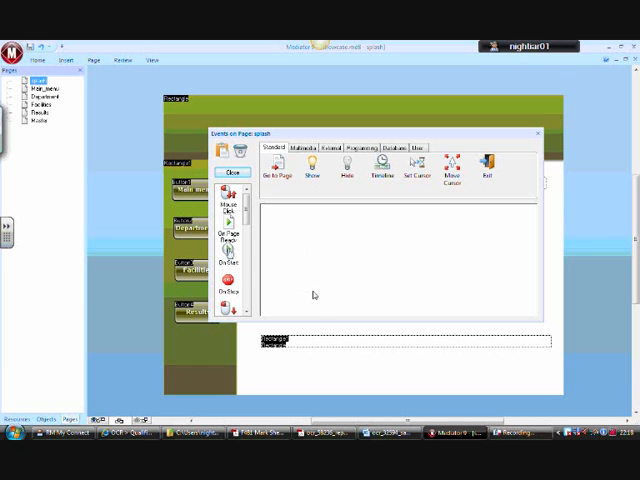
{"action": "left_click", "coordinate": [228, 240]}
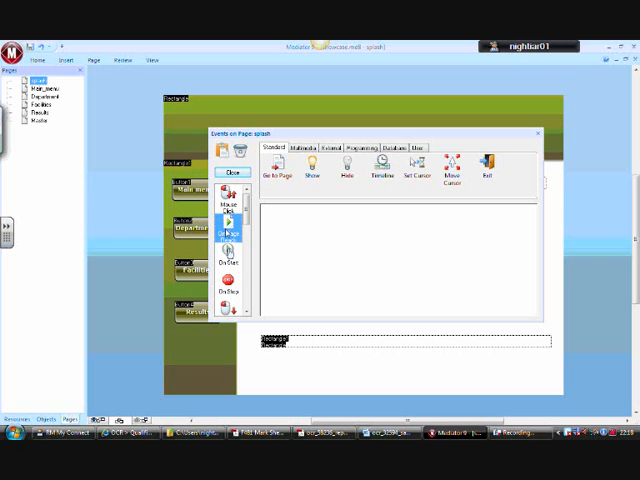
{"action": "left_click", "coordinate": [228, 220]}
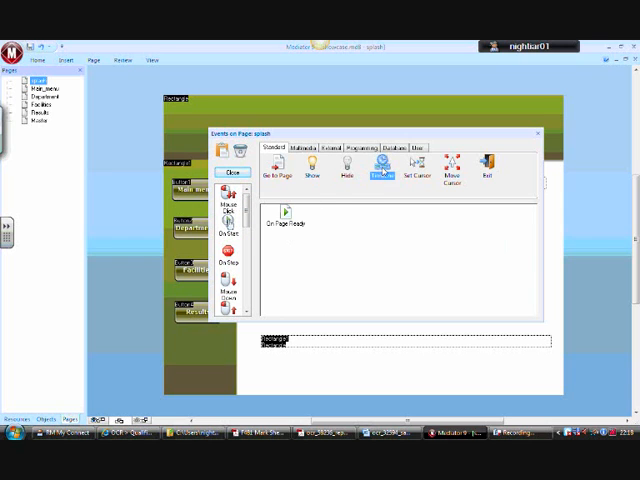
{"action": "left_click", "coordinate": [378, 164]}
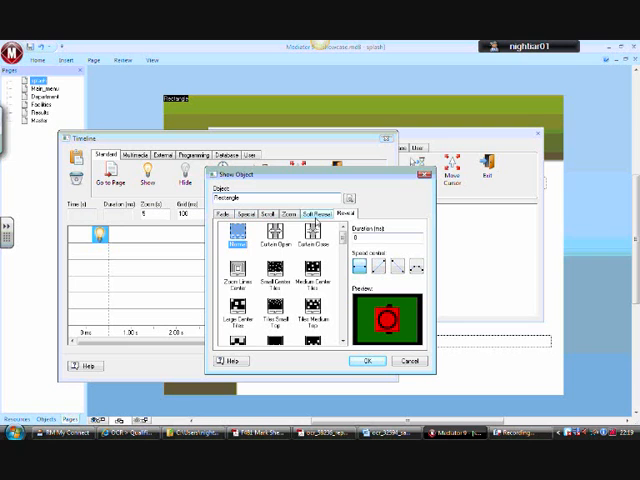
Give the first rectangle's Show step a Scroll reveal effect.
{"action": "left_click", "coordinate": [276, 212]}
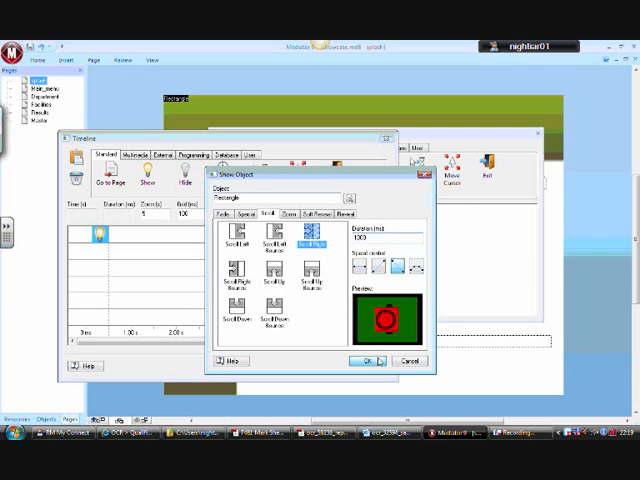
{"action": "left_click", "coordinate": [368, 360]}
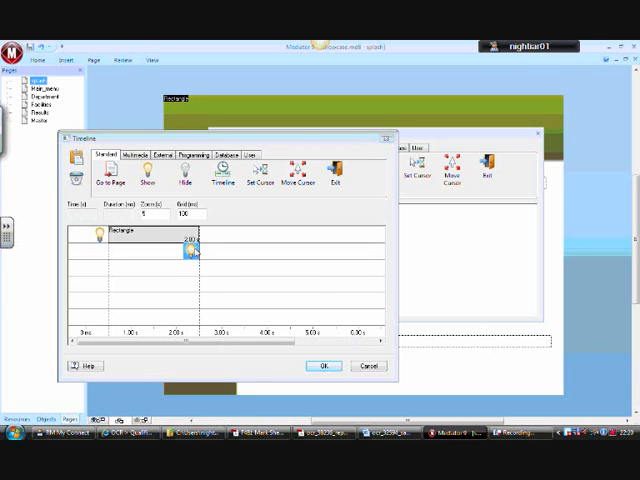
Add a Show step for Rectangle1 with a Scroll reveal effect.
{"action": "left_click", "coordinate": [148, 168]}
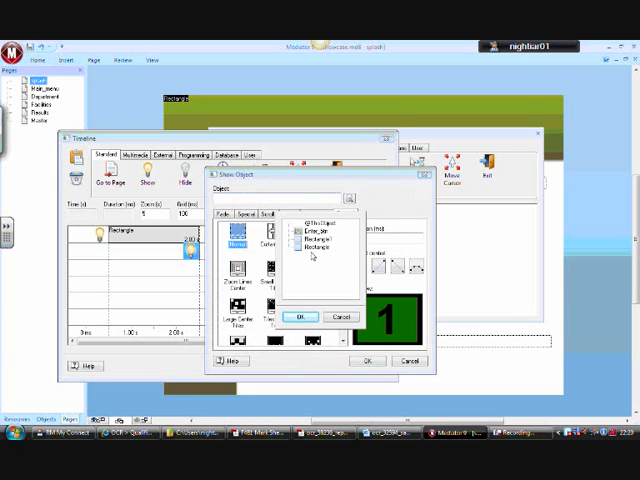
{"action": "left_click", "coordinate": [320, 244]}
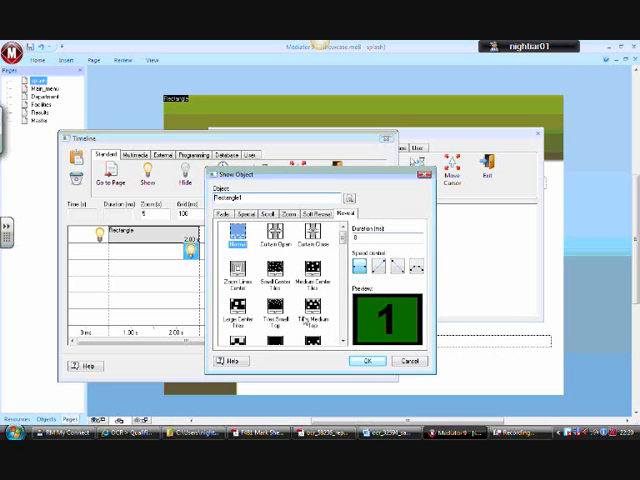
{"action": "left_click", "coordinate": [276, 212]}
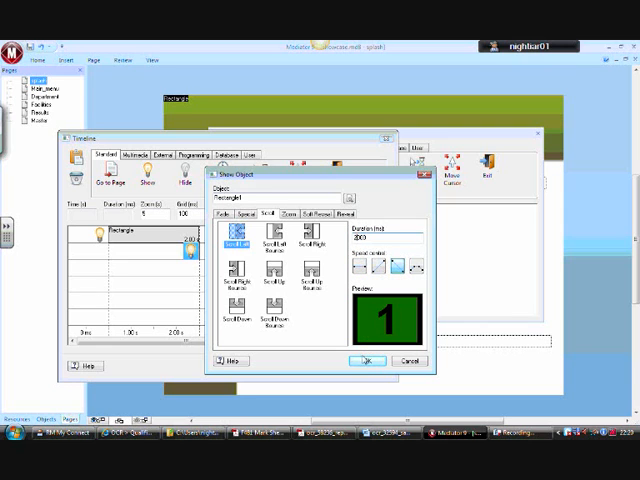
{"action": "left_click", "coordinate": [366, 360]}
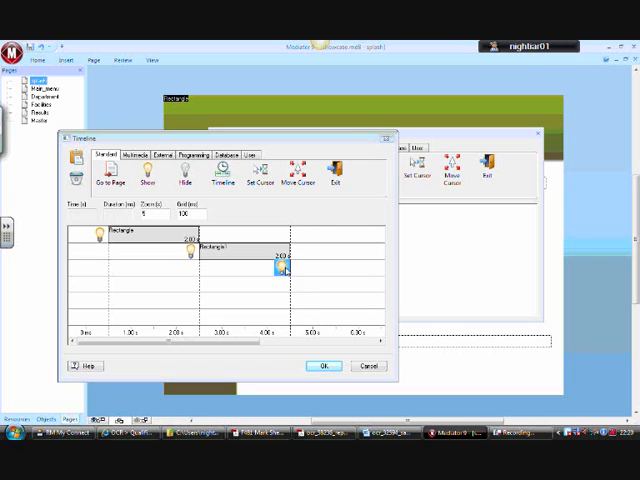
Add a Show step for Enter_btn with the Implode reveal effect.
{"action": "left_click", "coordinate": [148, 170]}
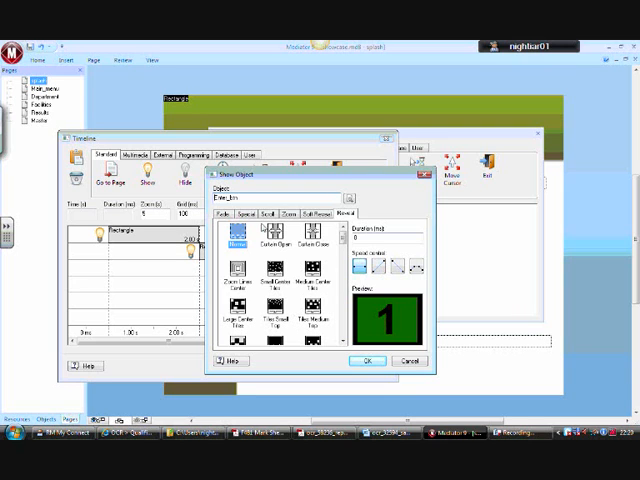
{"action": "left_click", "coordinate": [260, 216]}
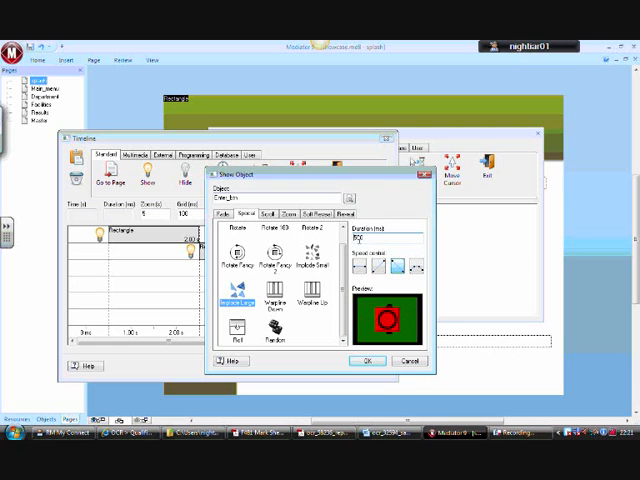
{"action": "left_click", "coordinate": [376, 242]}
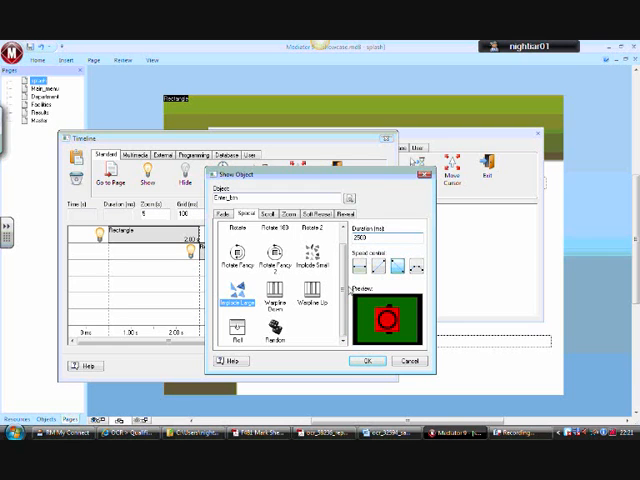
{"action": "left_click", "coordinate": [368, 360]}
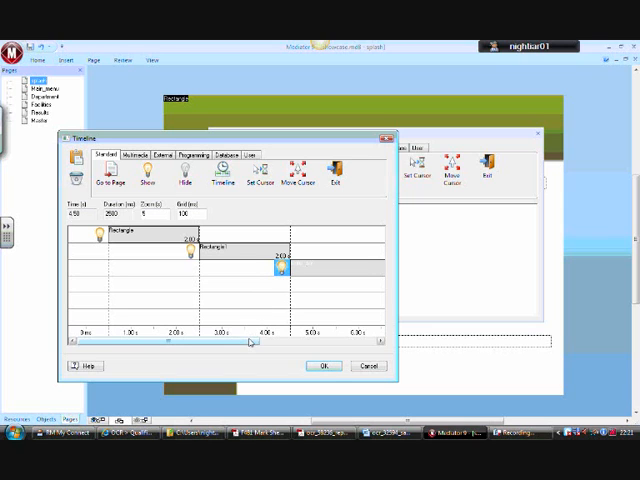
Drag Rectangle1's show track later so its reveal follows the first rectangle's.
{"action": "left_click_drag", "start_coordinate": [250, 344], "coordinate": [296, 350]}
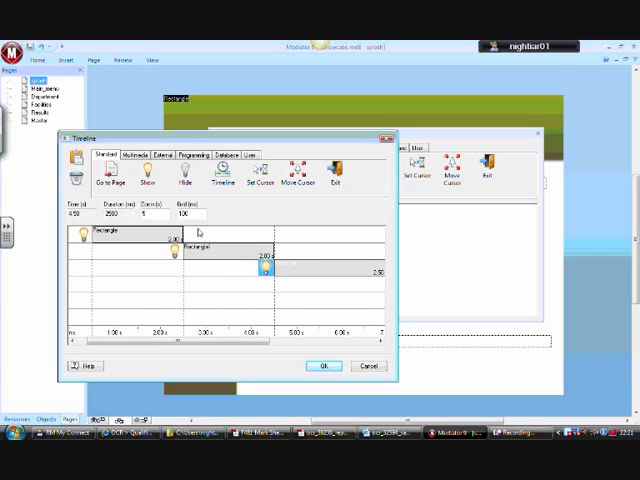
{"action": "mouse_move", "coordinate": [216, 236]}
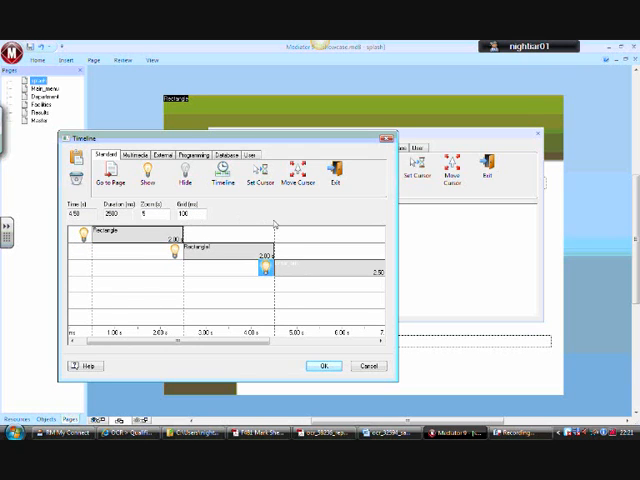
{"action": "mouse_move", "coordinate": [286, 246]}
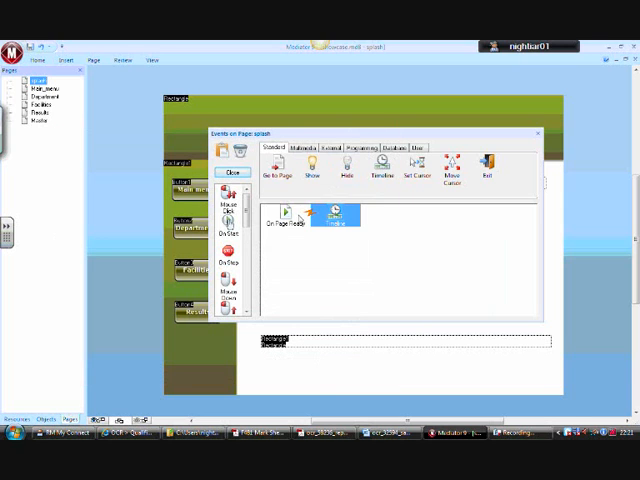
Close the Events dialog, run Test and acknowledge the Test Mode notice.
{"action": "left_click", "coordinate": [232, 172]}
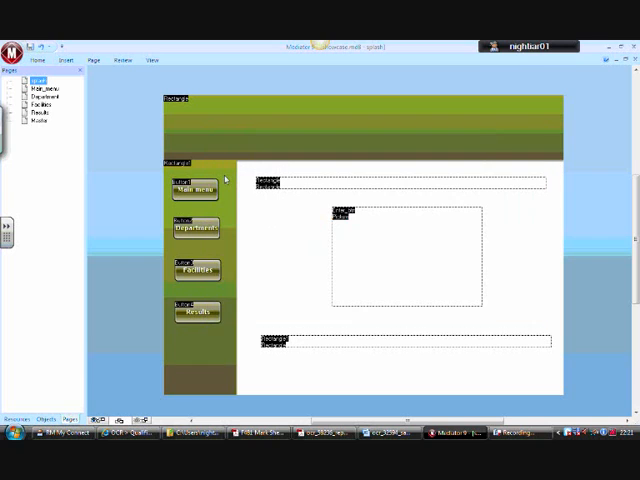
{"action": "mouse_move", "coordinate": [132, 76]}
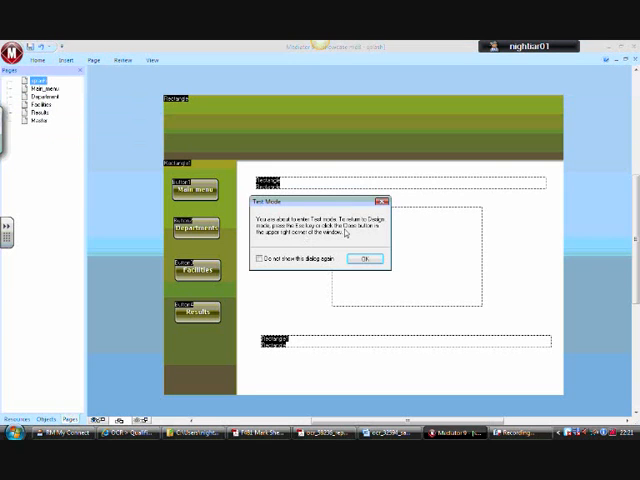
{"action": "left_click", "coordinate": [364, 260]}
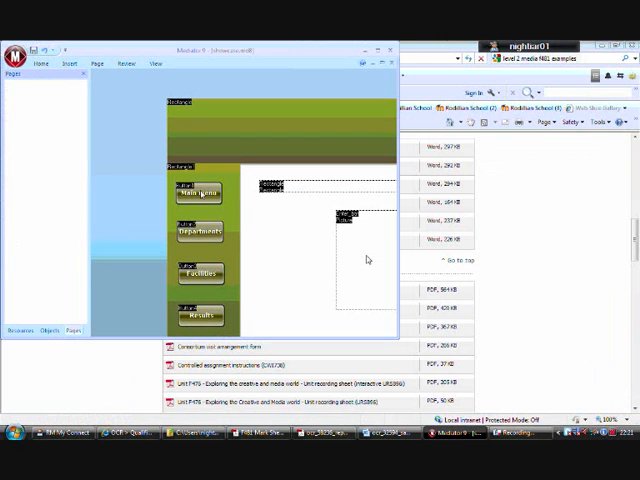